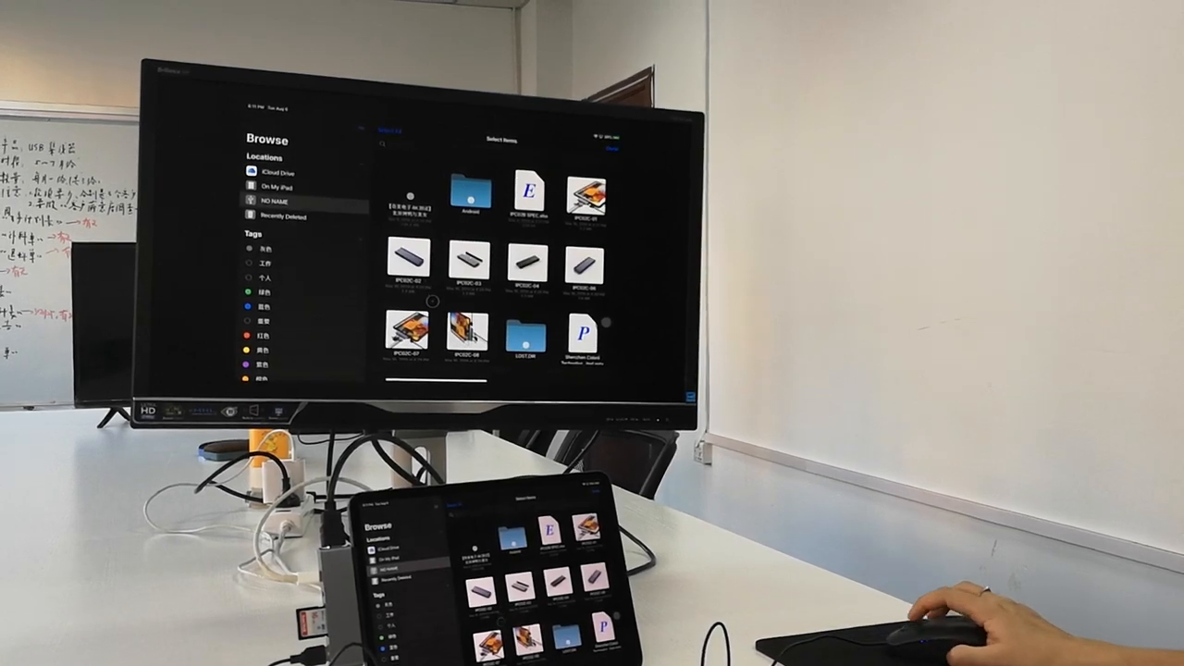
scroll(down, 3)
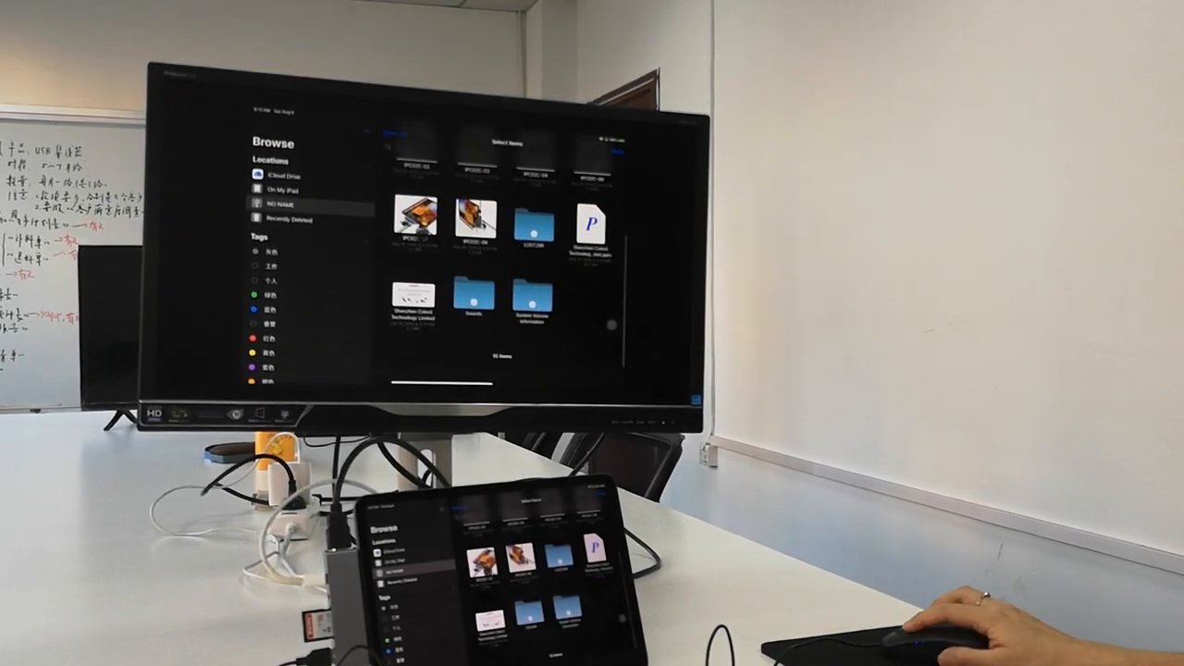